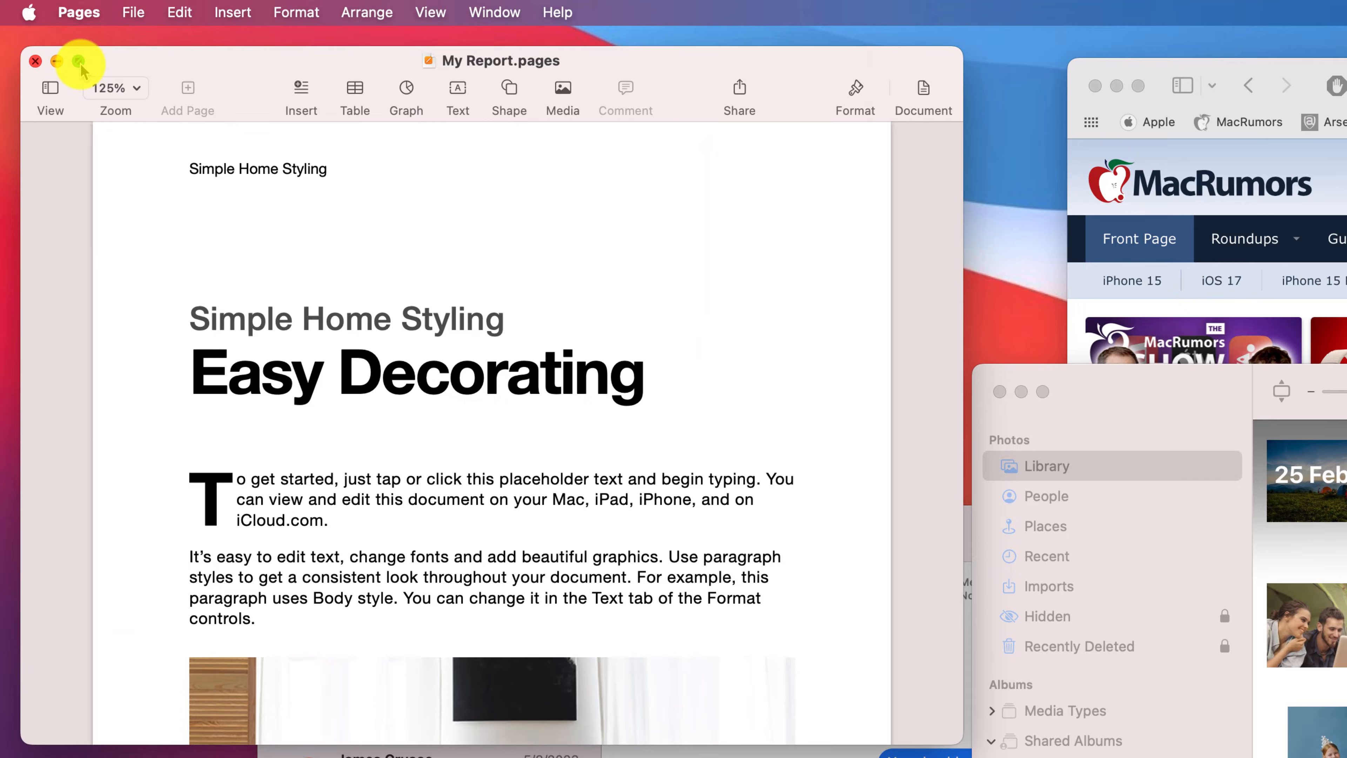
Tile the My Report document to the left half, with Safari's MacRumors page on the right
{"action": "left_click", "coordinate": [55, 61]}
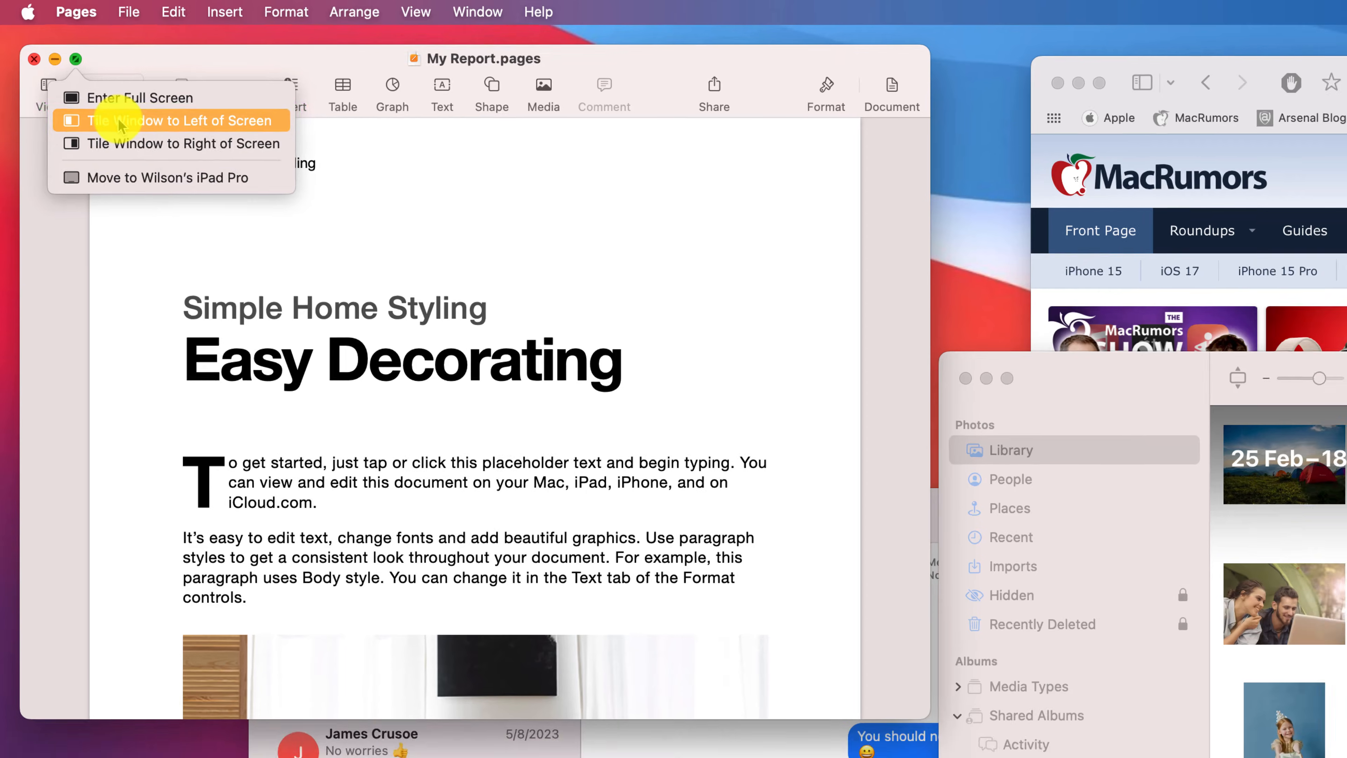
{"action": "left_click", "coordinate": [176, 120]}
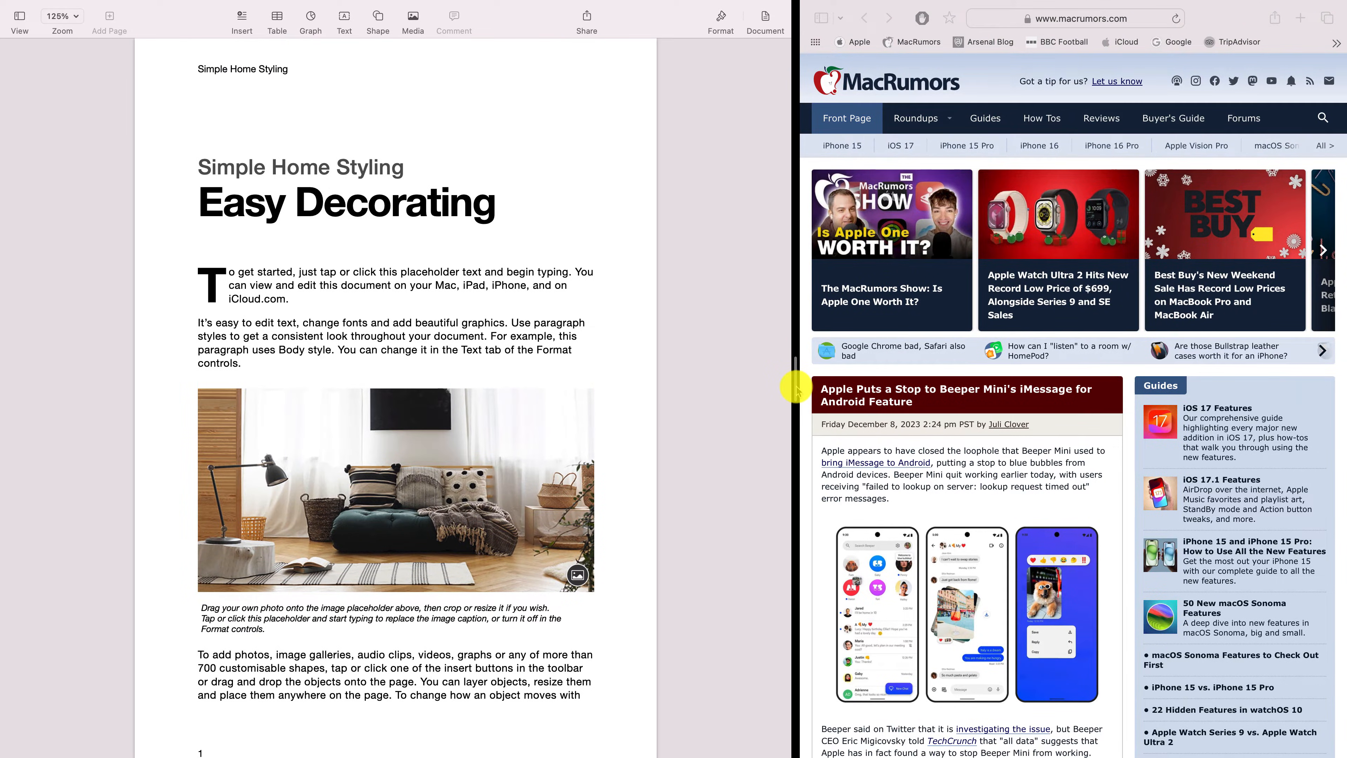
{"action": "mouse_move", "coordinate": [722, 392]}
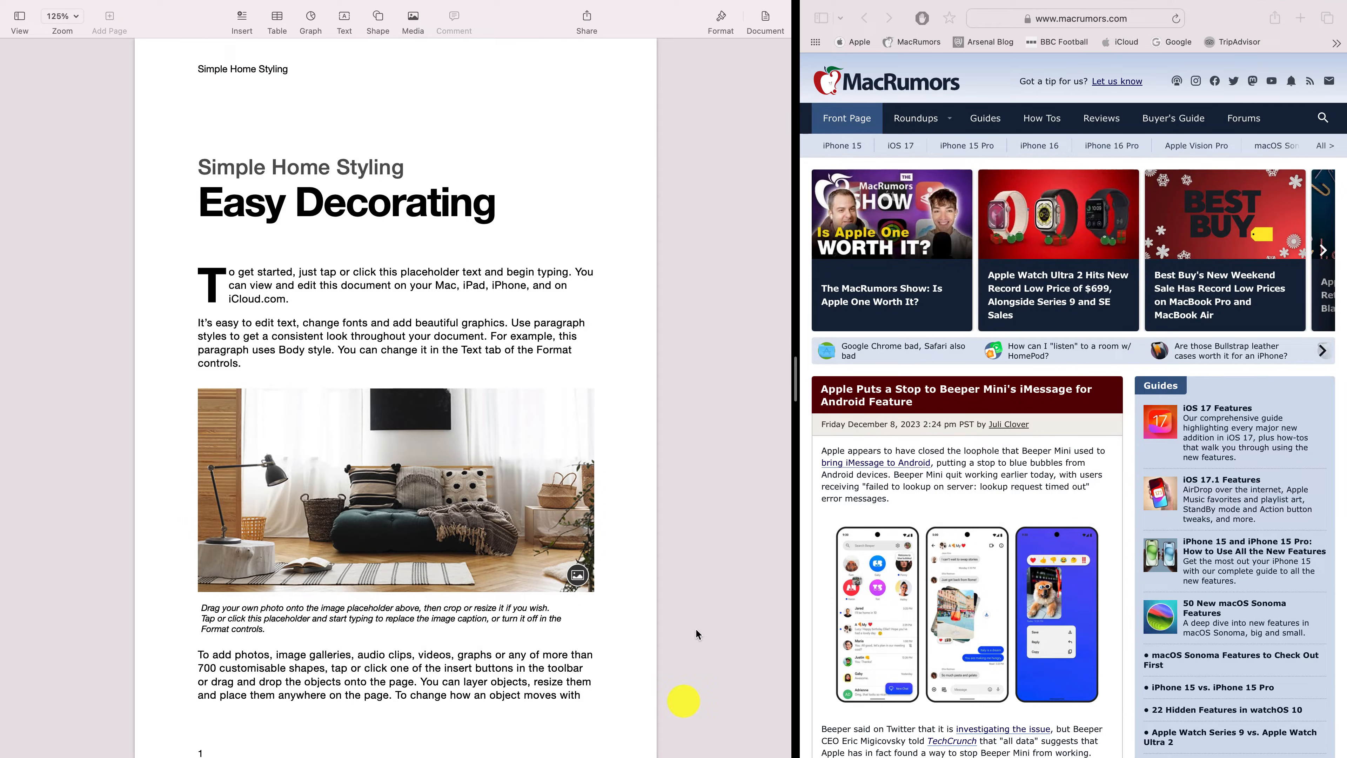
{"action": "mouse_move", "coordinate": [709, 727]}
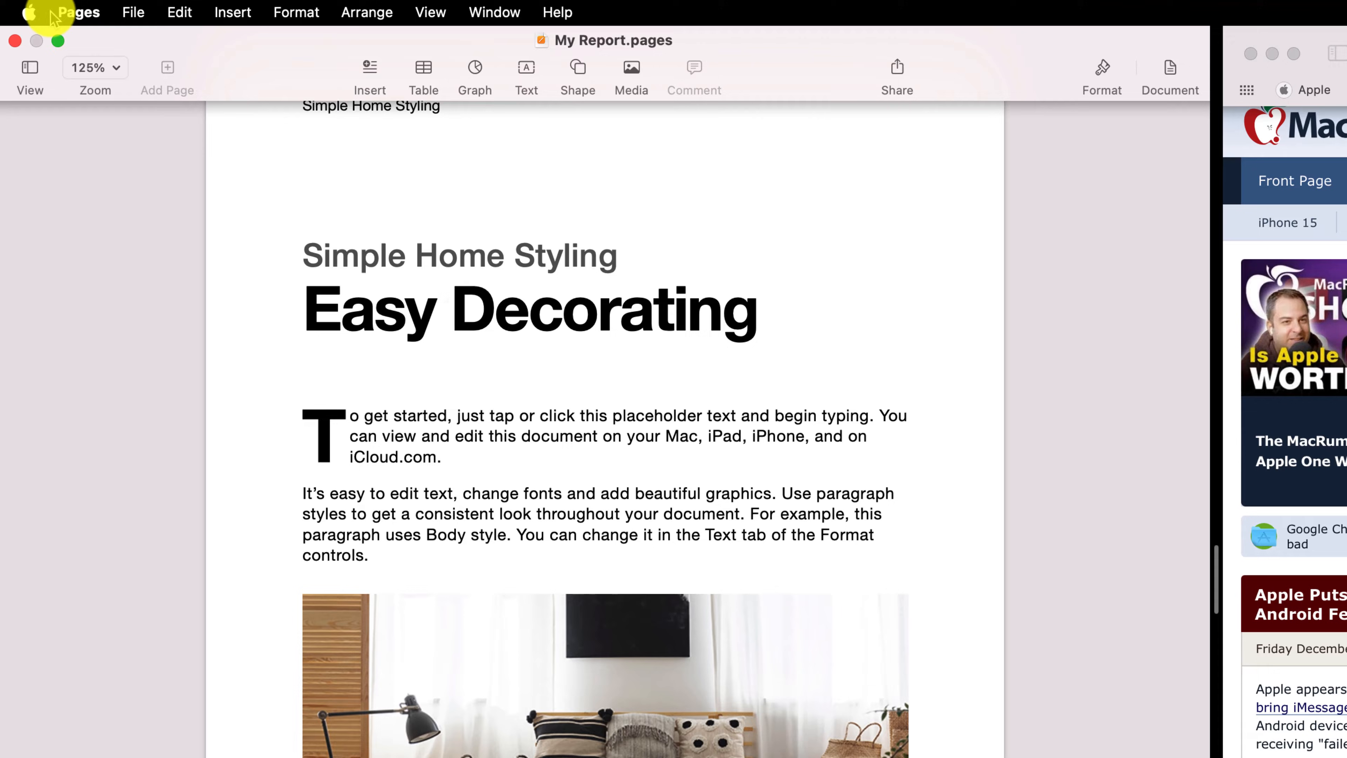
{"action": "mouse_move", "coordinate": [58, 41]}
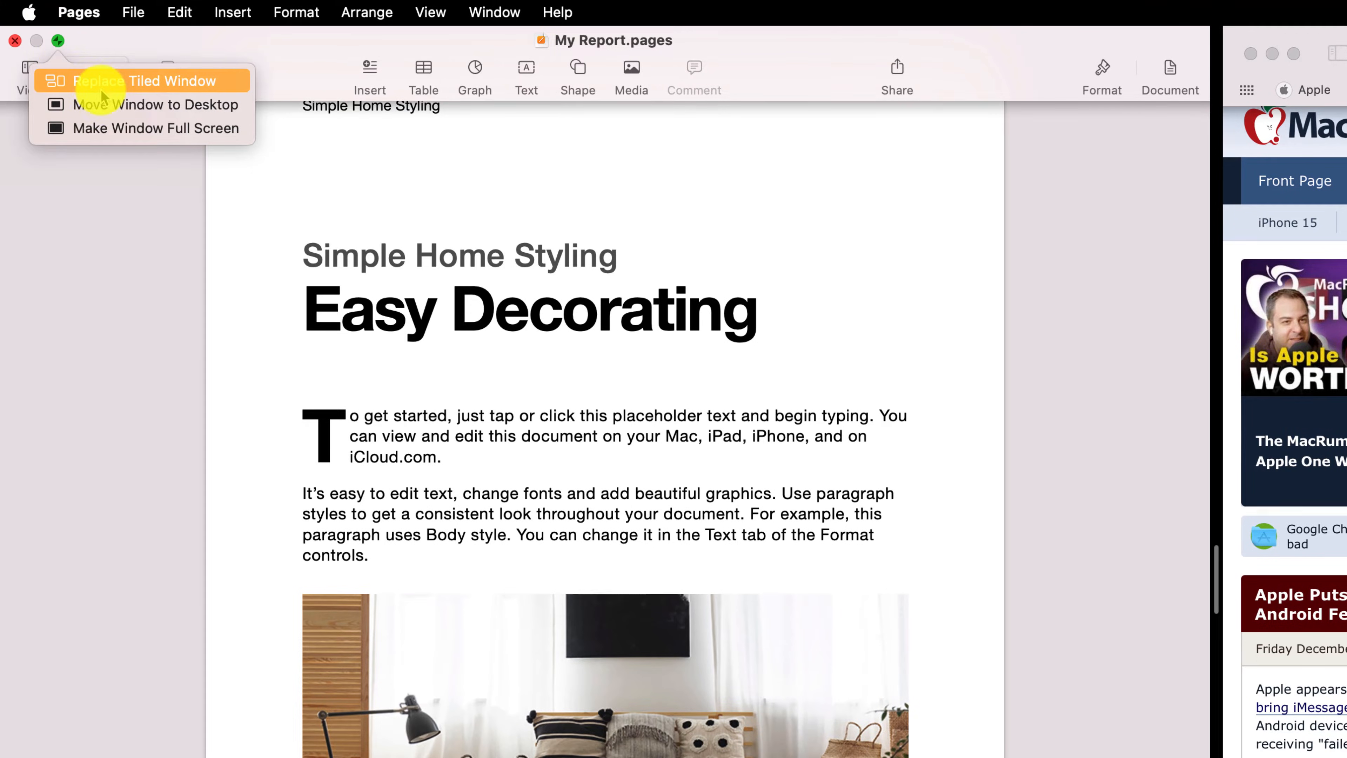
Move the report out of Split View back to an ordinary desktop window
{"action": "left_click", "coordinate": [154, 104]}
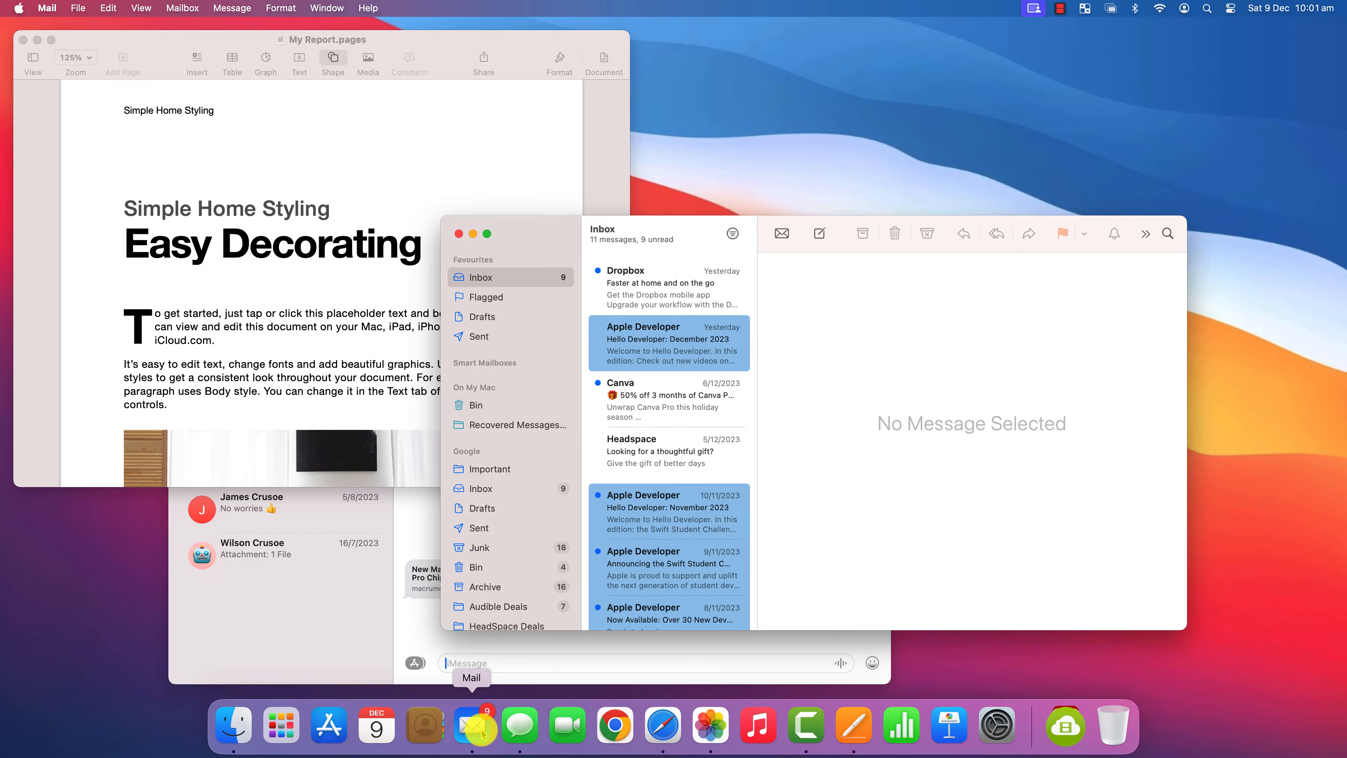
{"action": "mouse_move", "coordinate": [547, 349]}
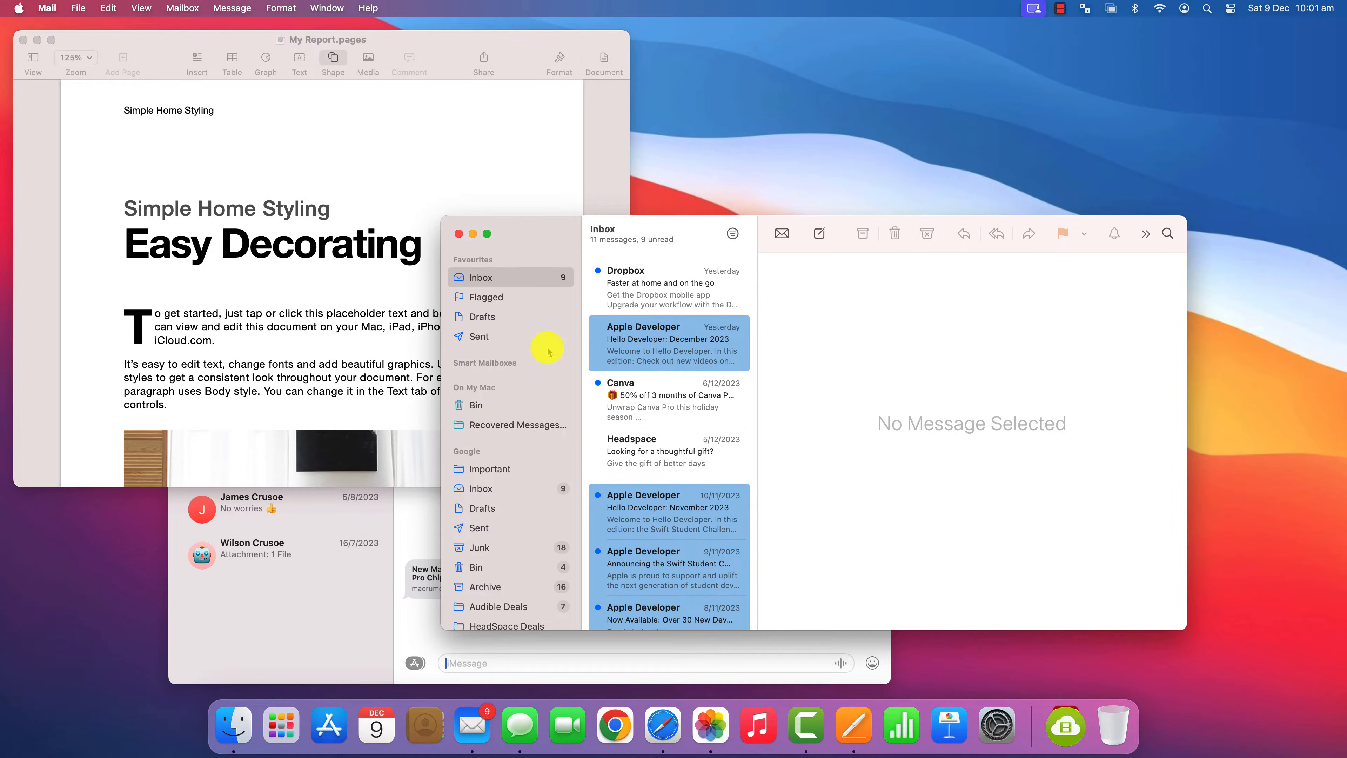
Give Mail its own space in Mission Control next to Desktop 1, then switch to it
{"action": "key", "text": "f3"}
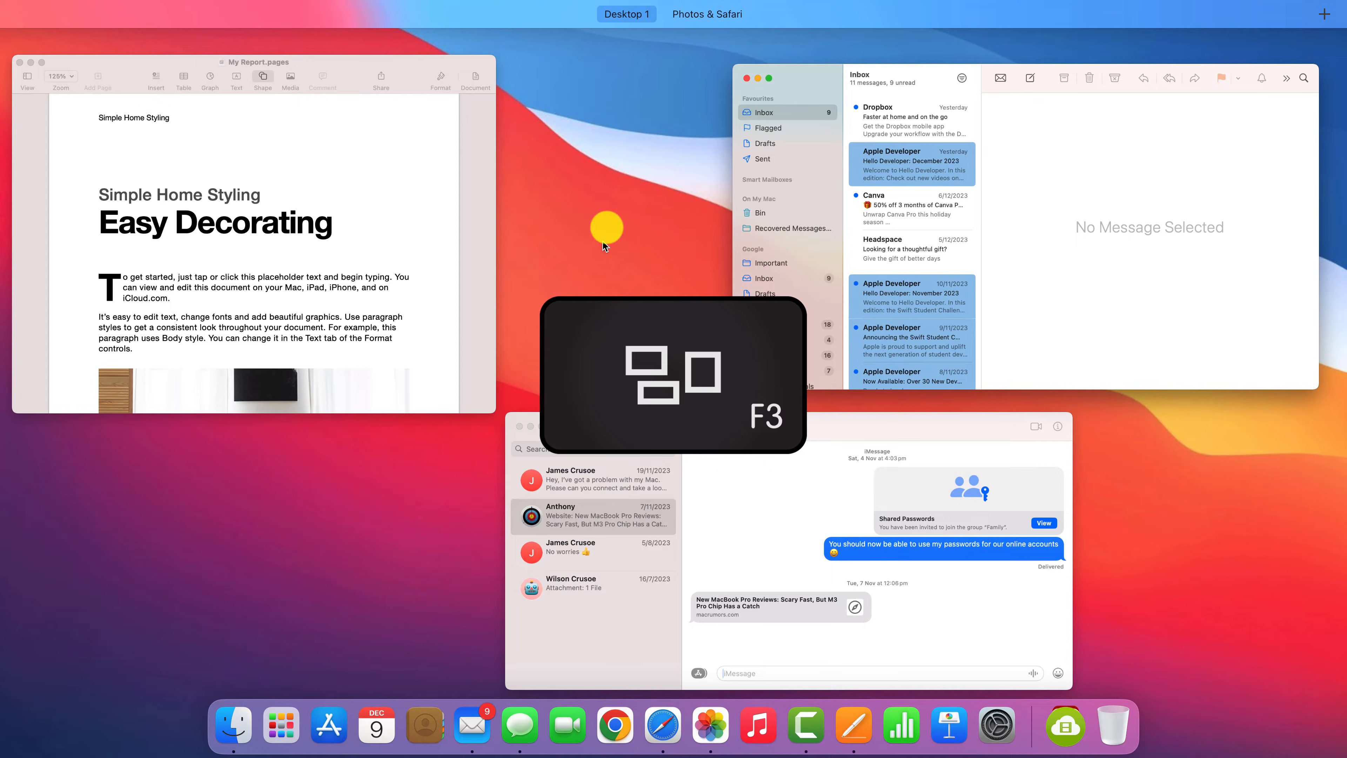
{"action": "key", "text": "f3"}
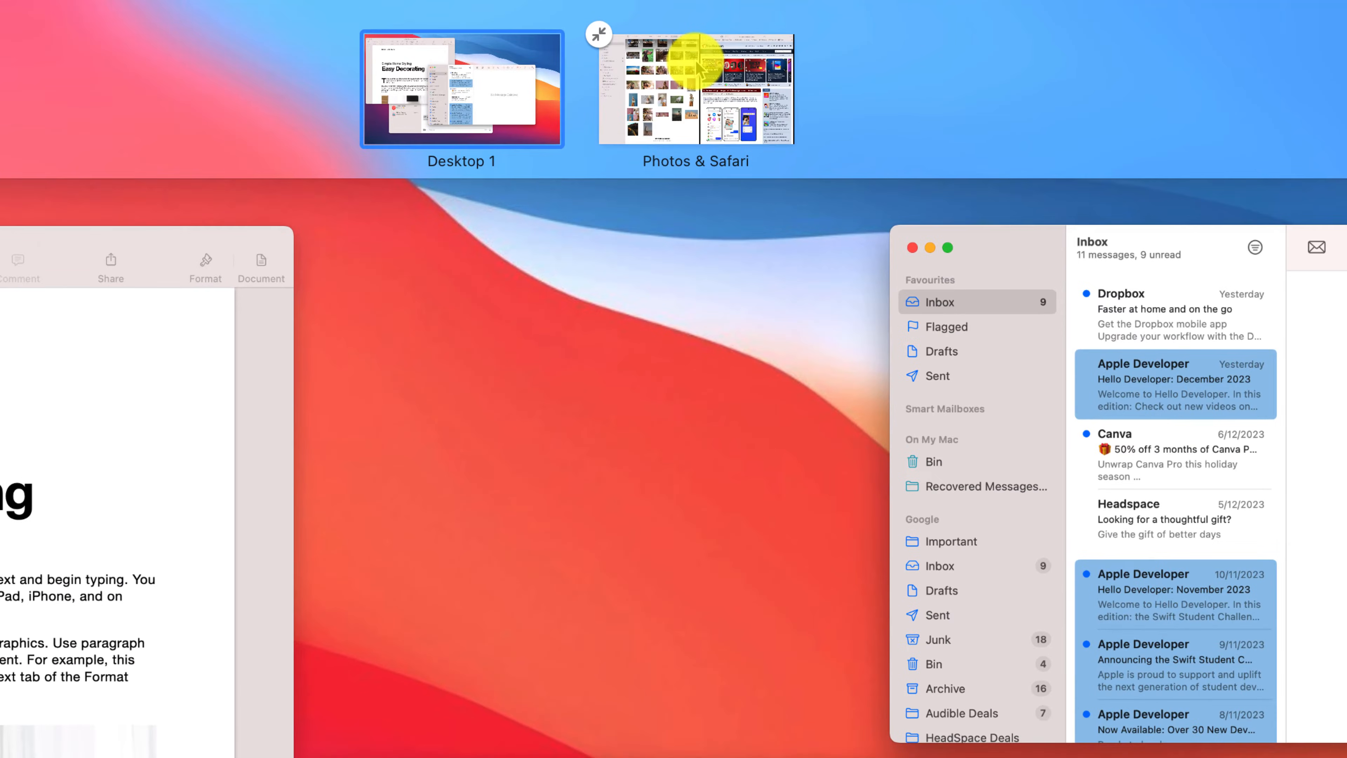
{"action": "mouse_move", "coordinate": [751, 130]}
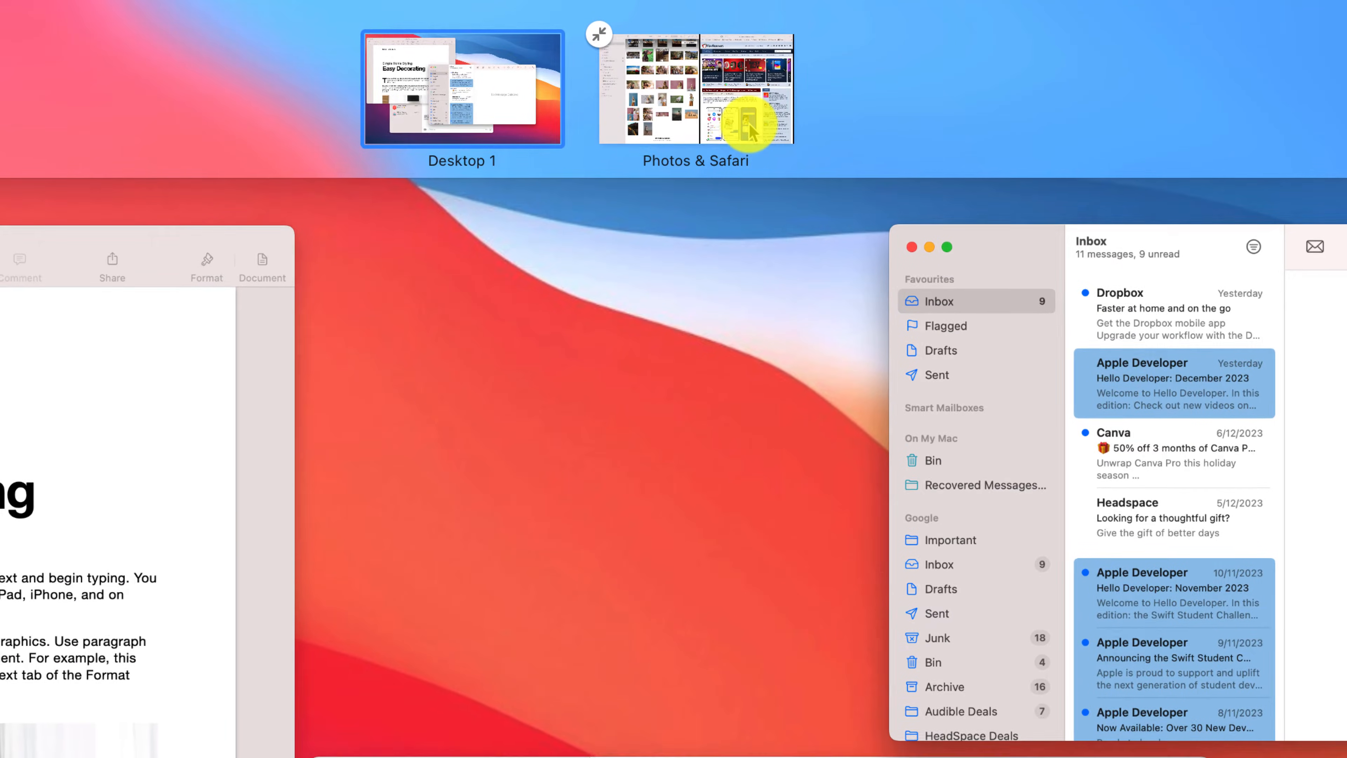
{"action": "left_click", "coordinate": [696, 89]}
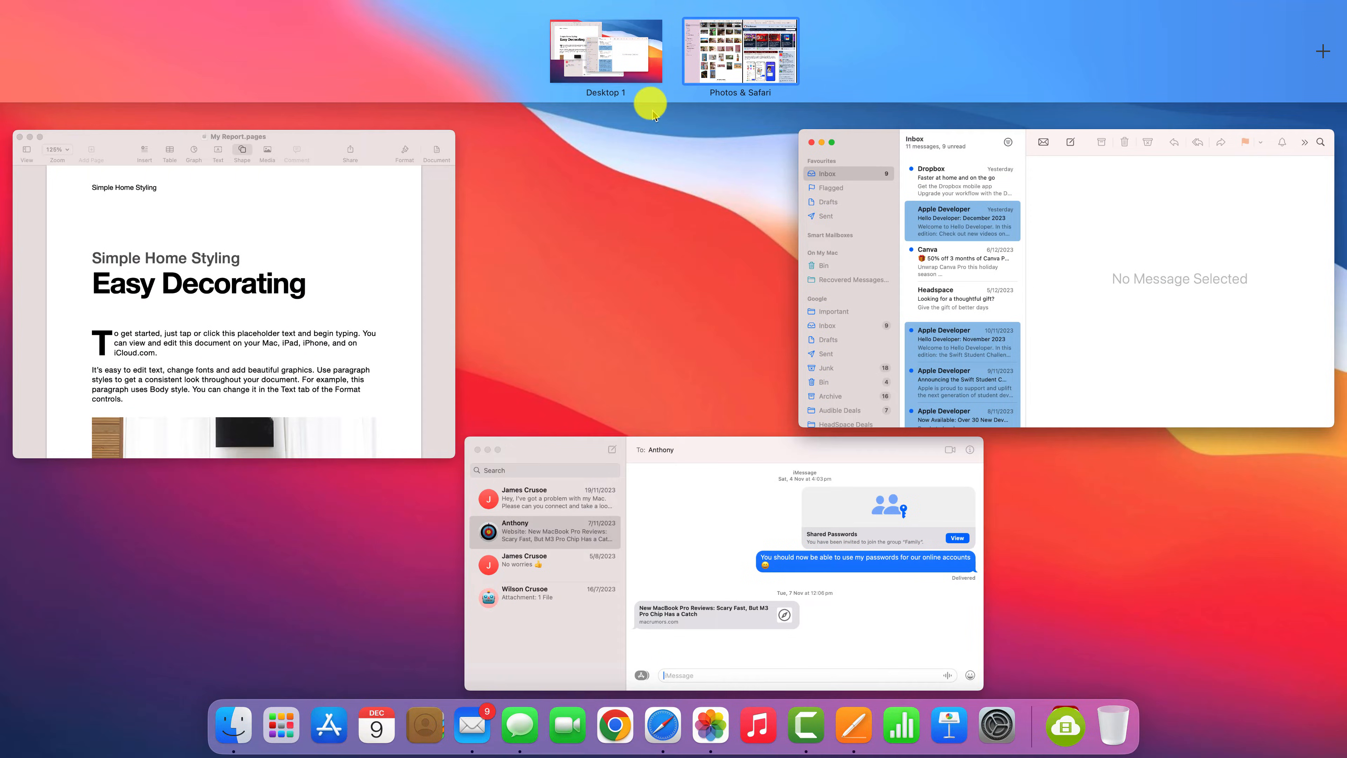
{"action": "left_click", "coordinate": [606, 50]}
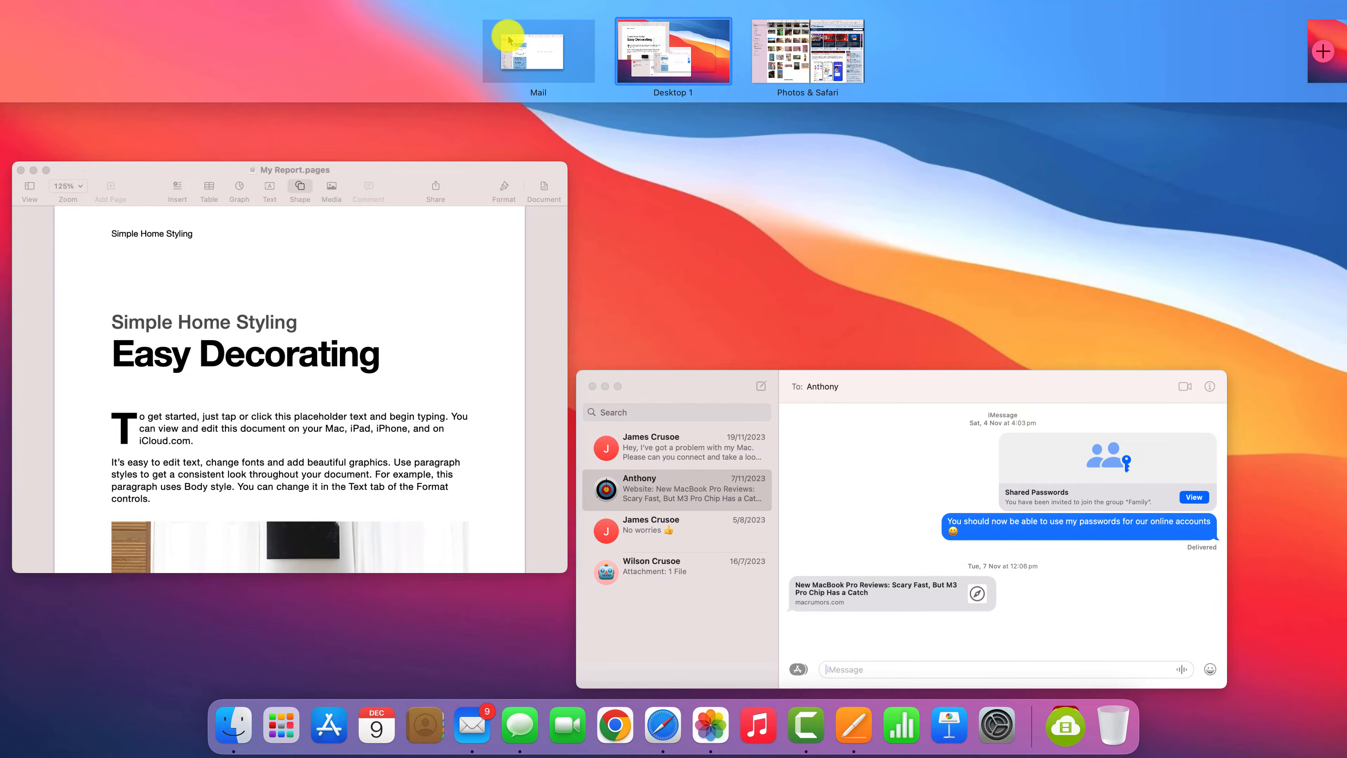
{"action": "left_click", "coordinate": [538, 49]}
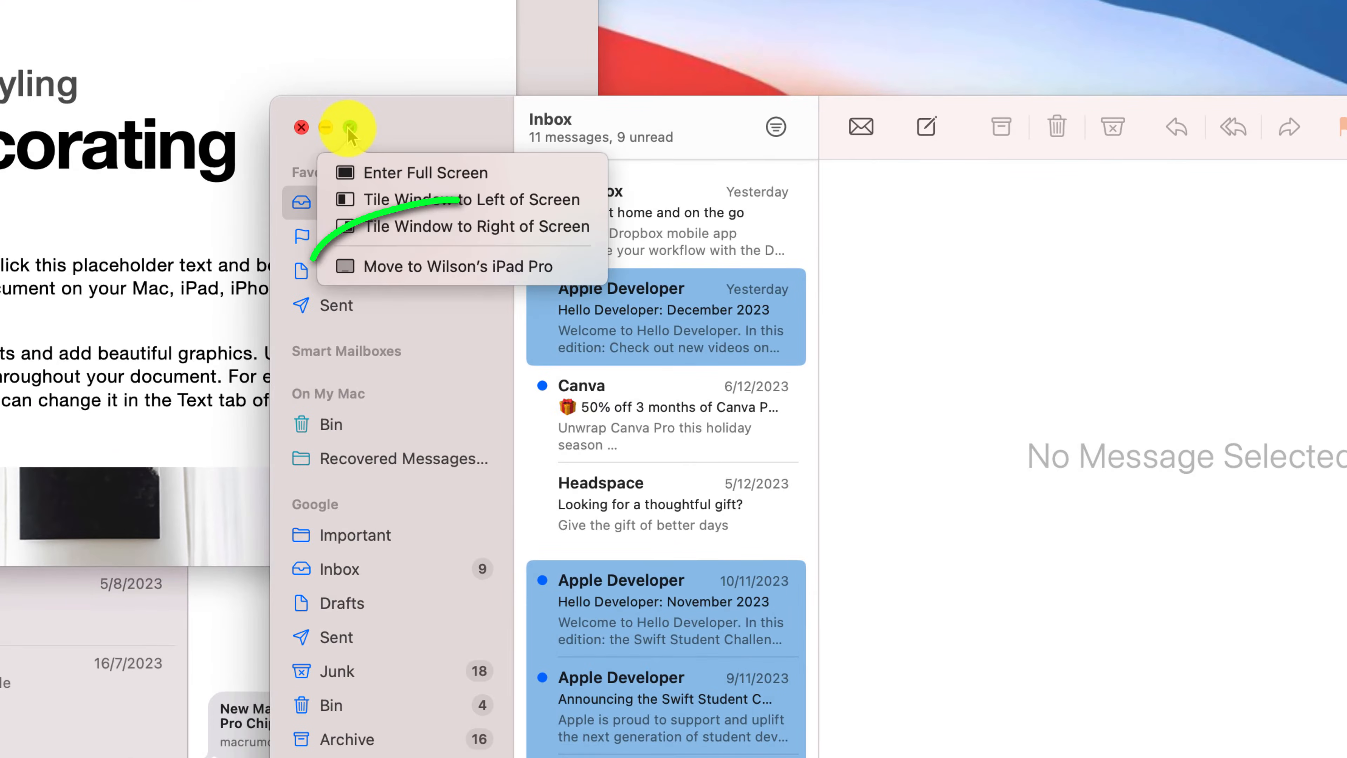
{"action": "mouse_move", "coordinate": [416, 267]}
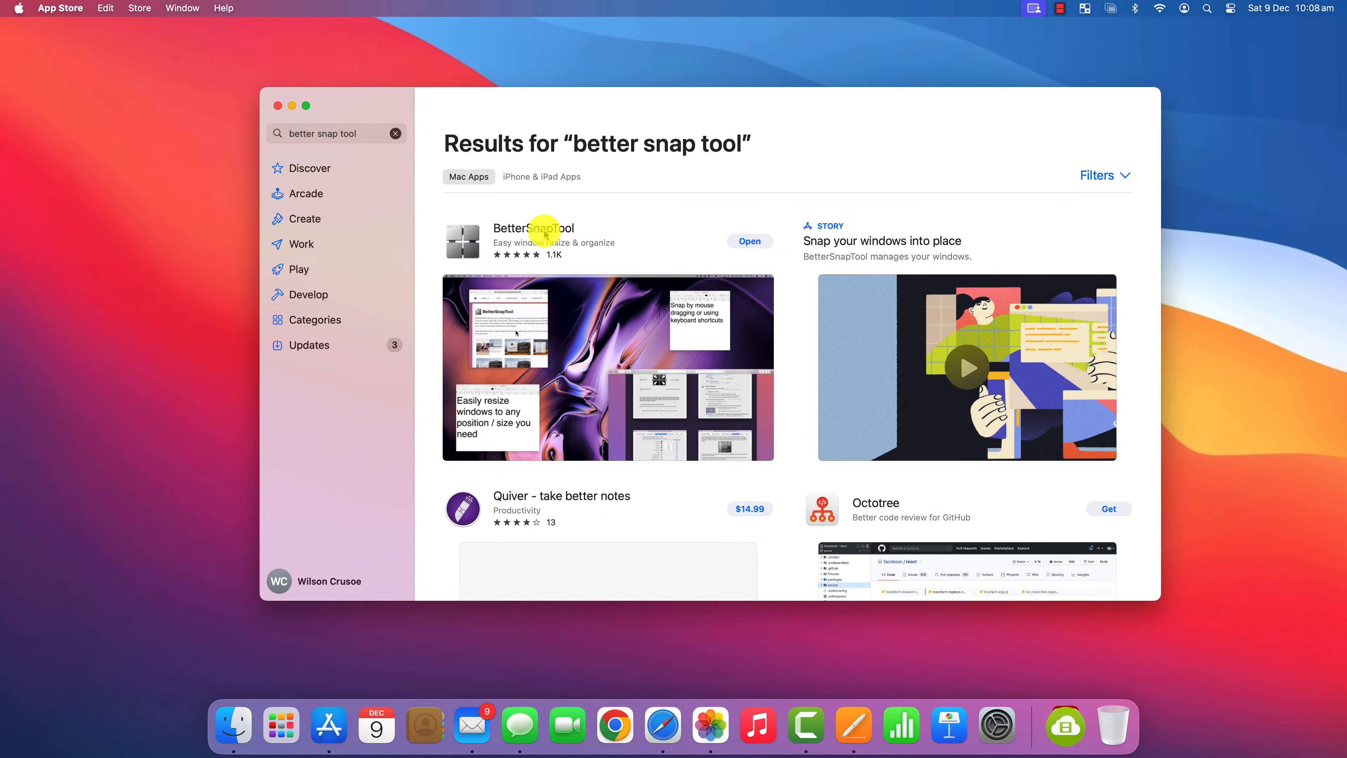
Select the BetterSnapTool listing from the App Store search results
{"action": "left_click", "coordinate": [532, 227]}
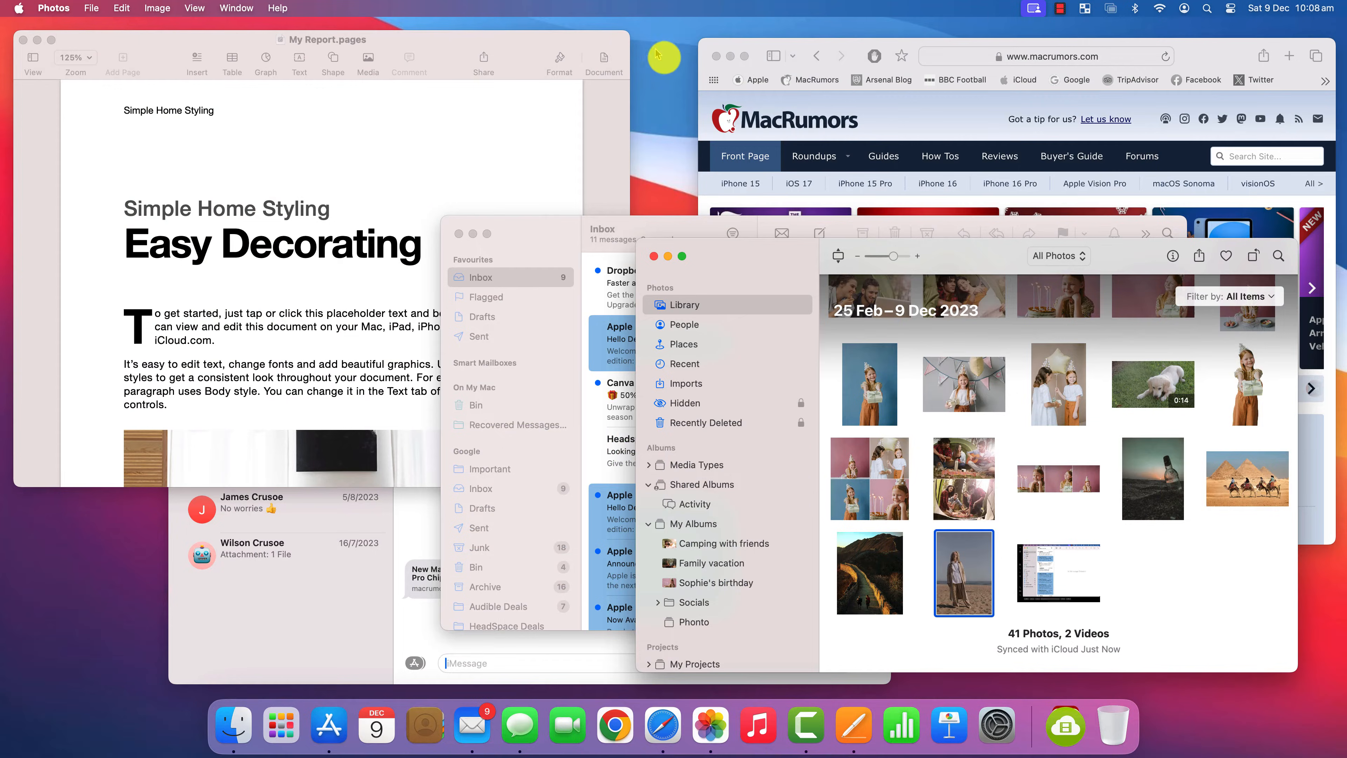
Show BetterSnapTool's menu-bar menu with preferences, snap areas and window positions
{"action": "left_click", "coordinate": [851, 16]}
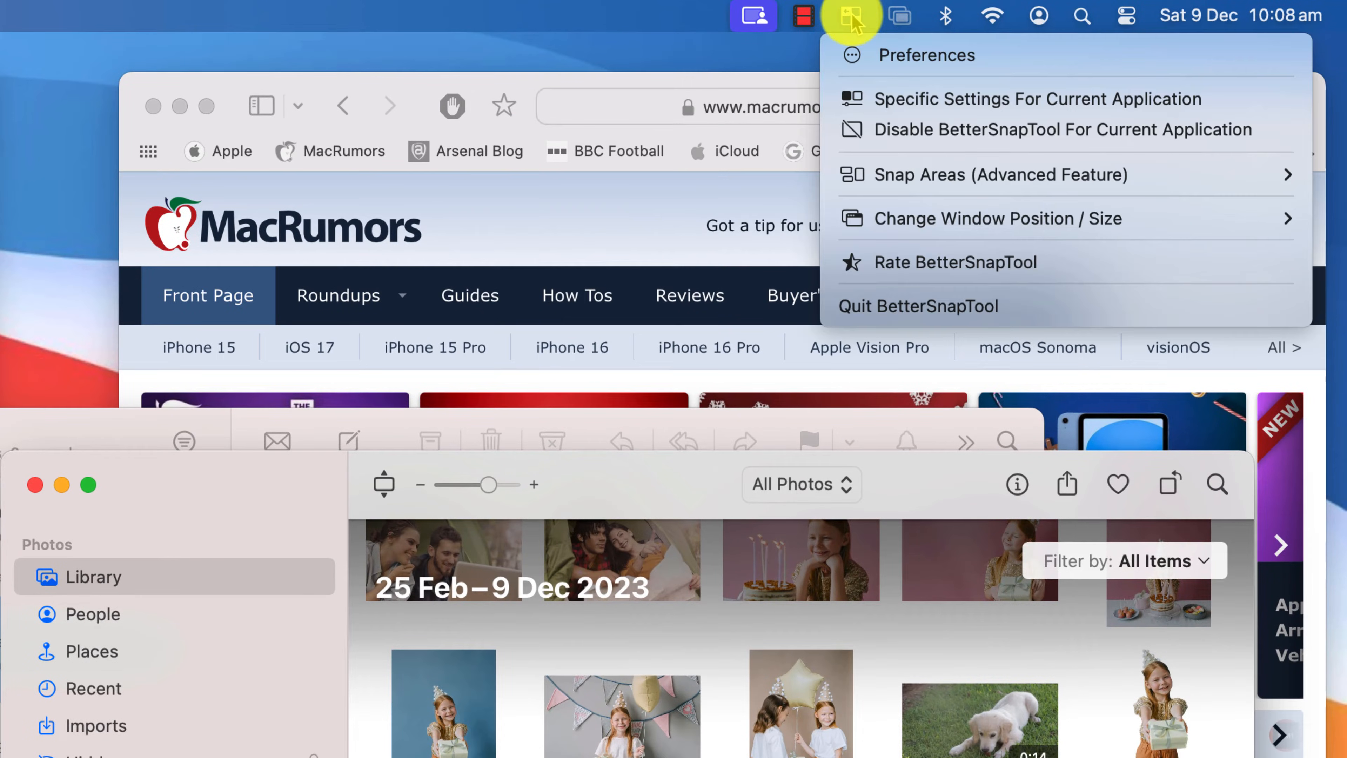